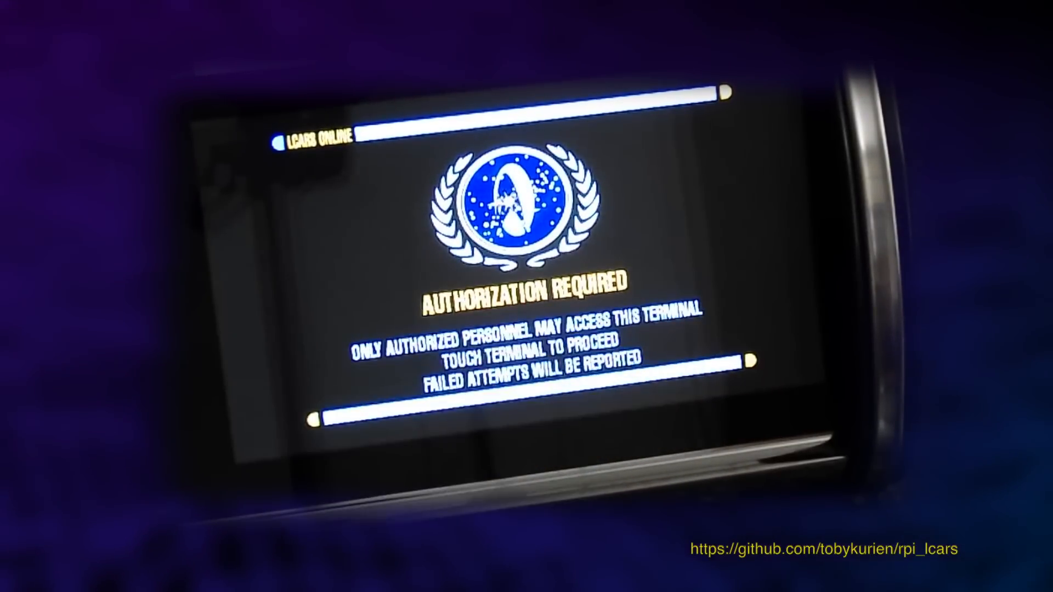
# Step: Open the tobykurien/rpi_lcars repository page on GitHub
pyautogui.click(510, 282)
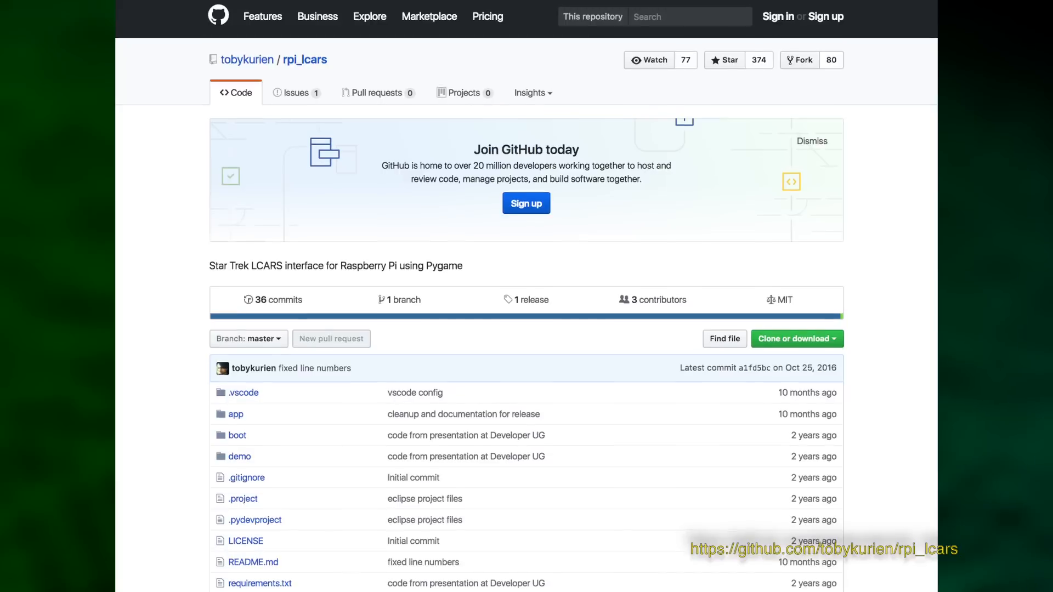
# Step: Scroll past the file list to the README and its LCARS home automation screenshot
pyautogui.scroll(-3)
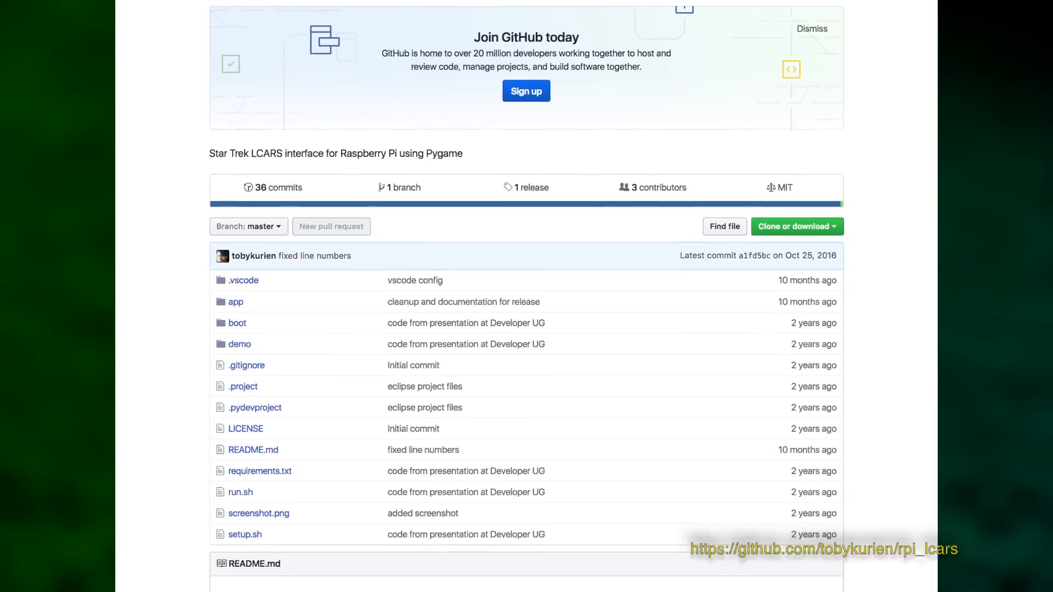
pyautogui.scroll(-3)
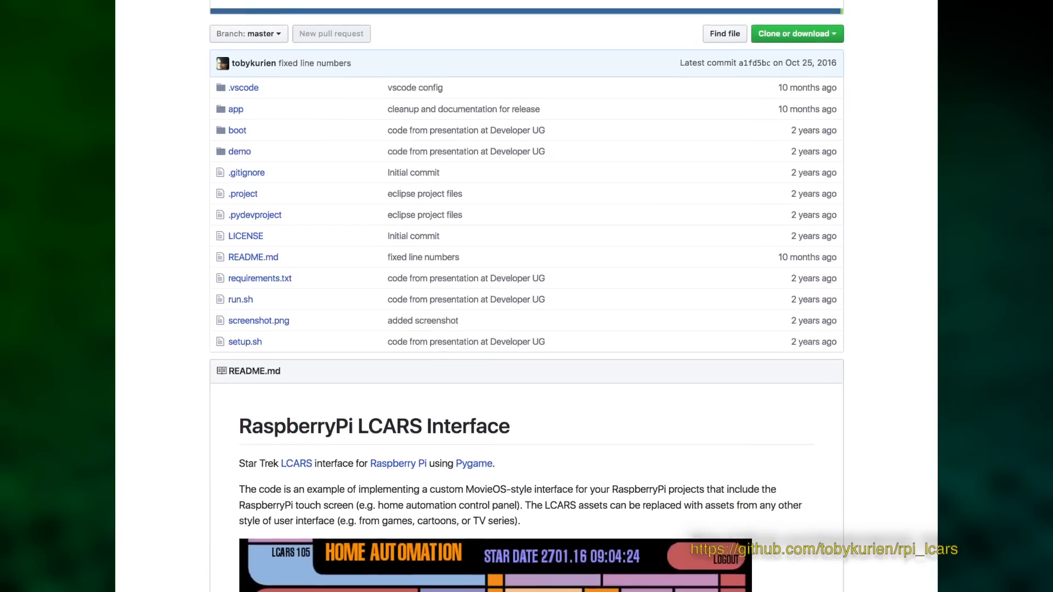
pyautogui.scroll(-3)
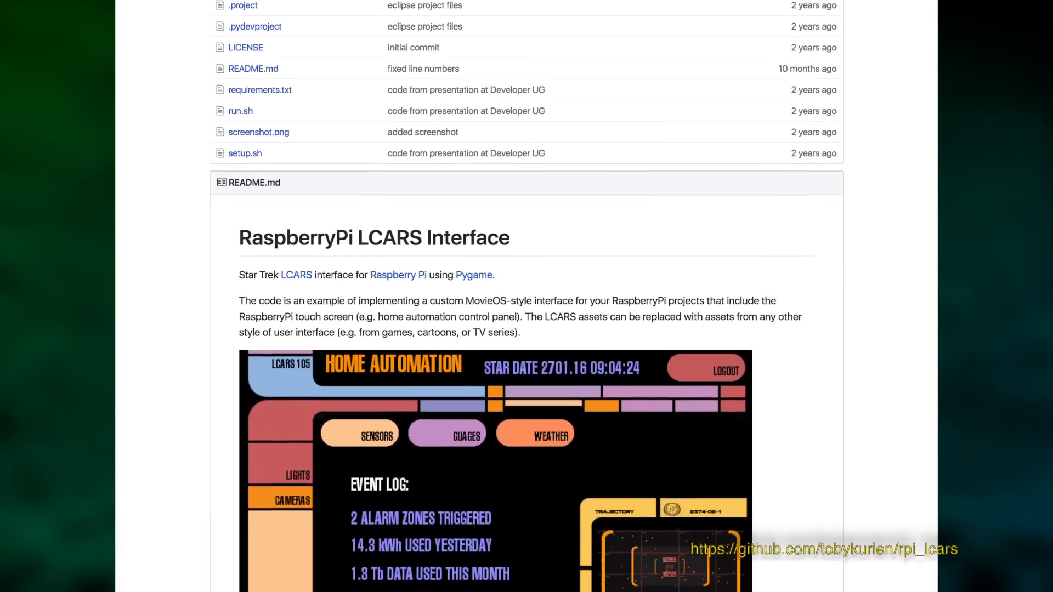
pyautogui.scroll(-3)
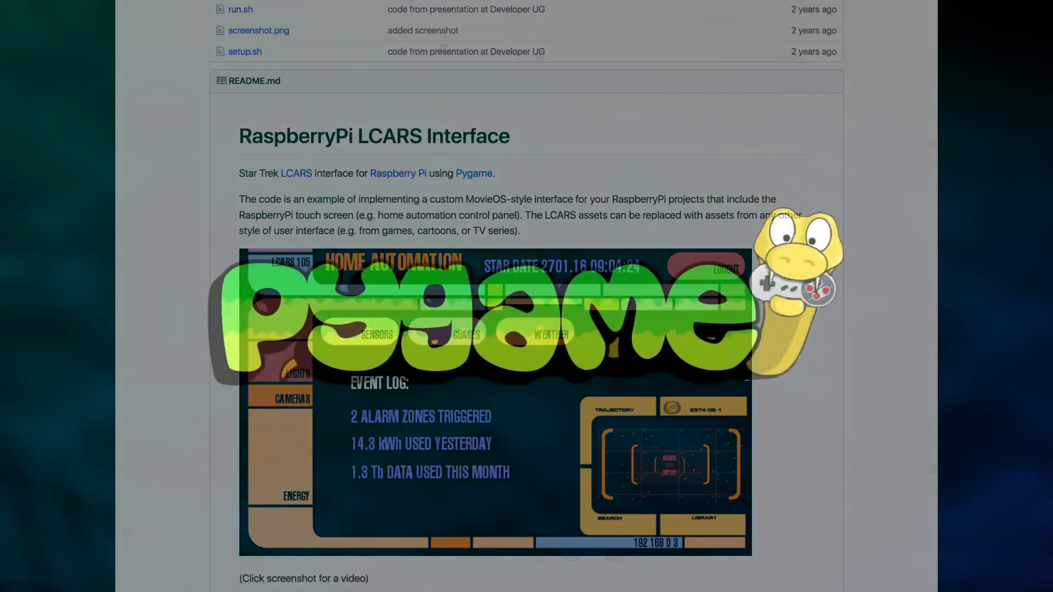
pyautogui.click(495, 403)
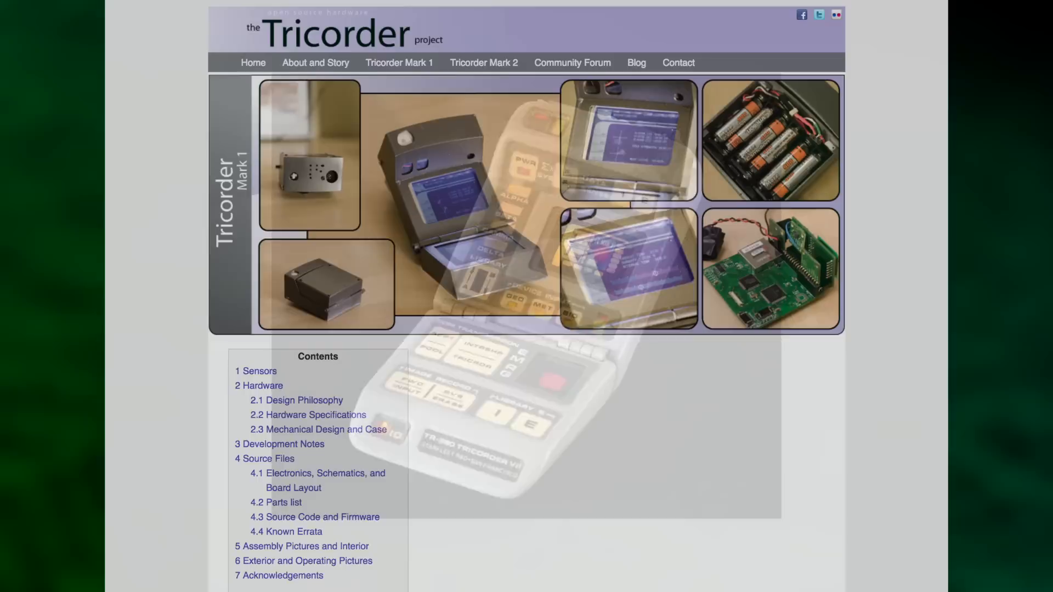
# Step: Scroll past the photo banner and Contents box to the Mark 1 introduction
pyautogui.scroll(-3)
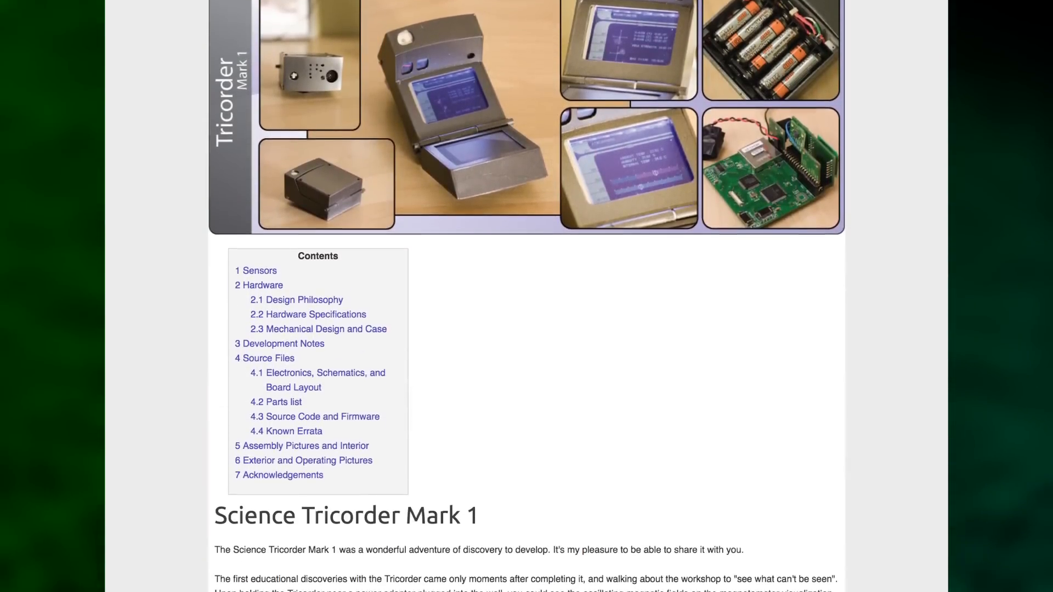
pyautogui.scroll(-3)
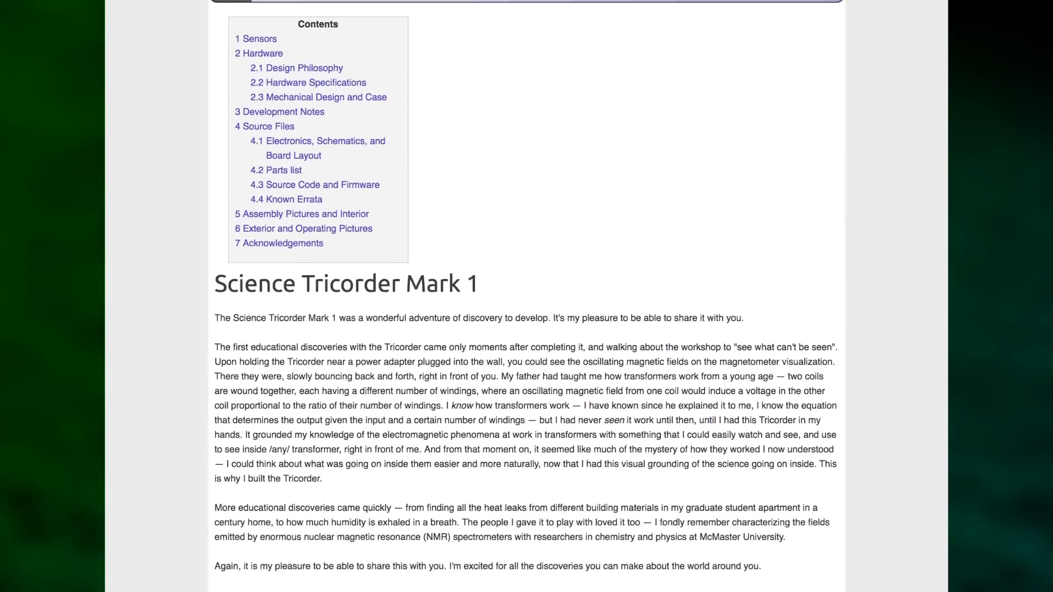